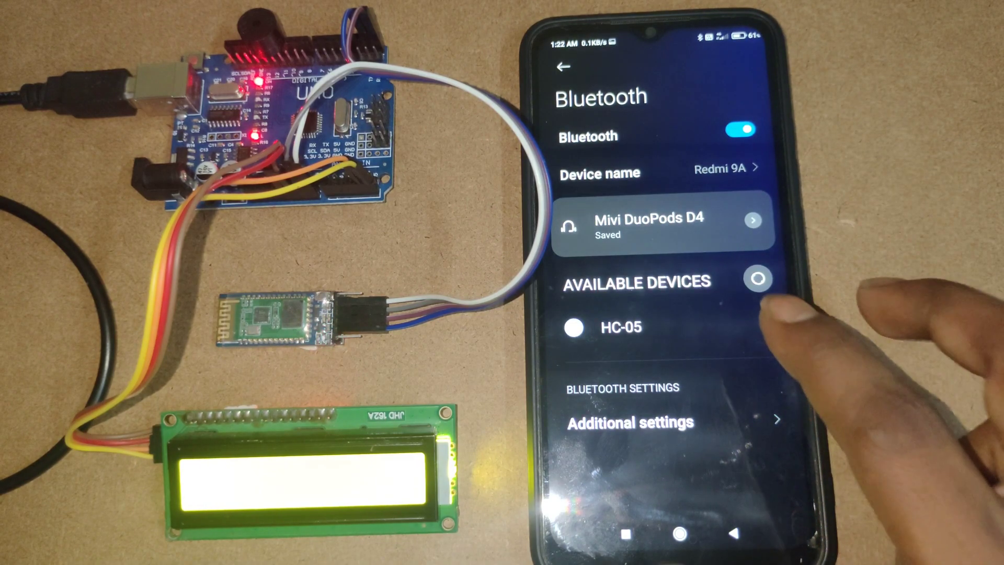
- Pair the phone with HC-05 using its PIN, then launch Arduino Bluetooth Controller
left_click(619, 326)
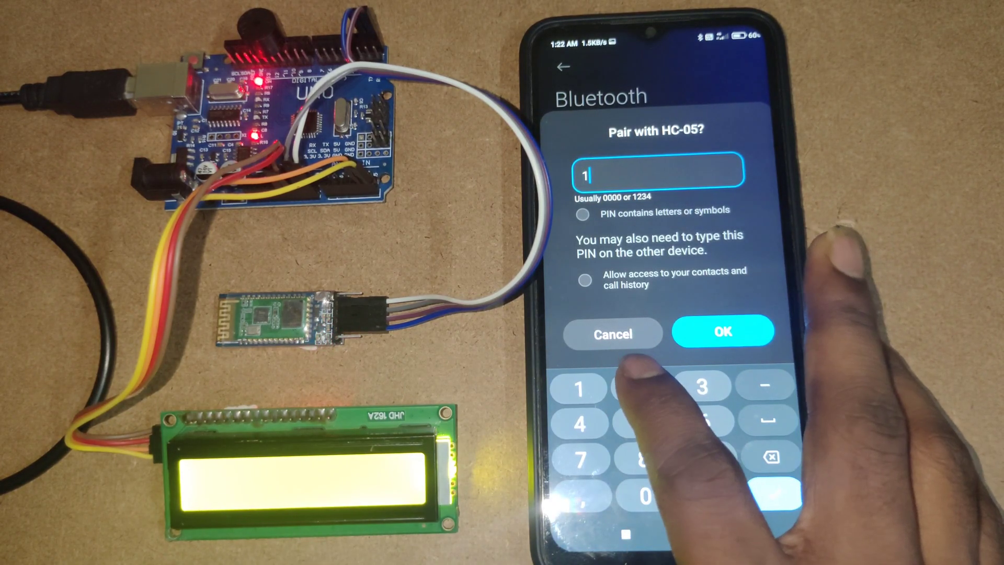
left_click(723, 331)
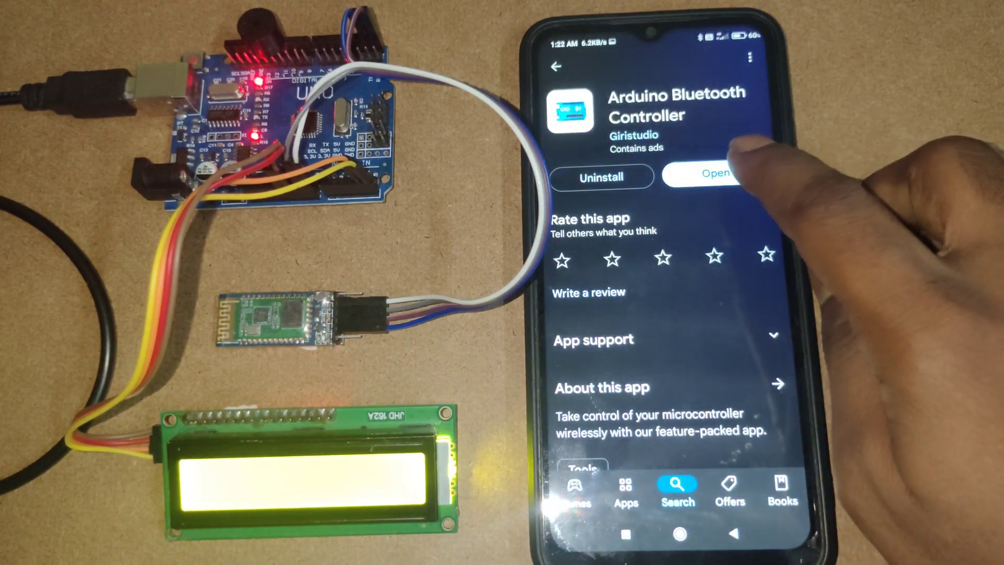
left_click(712, 177)
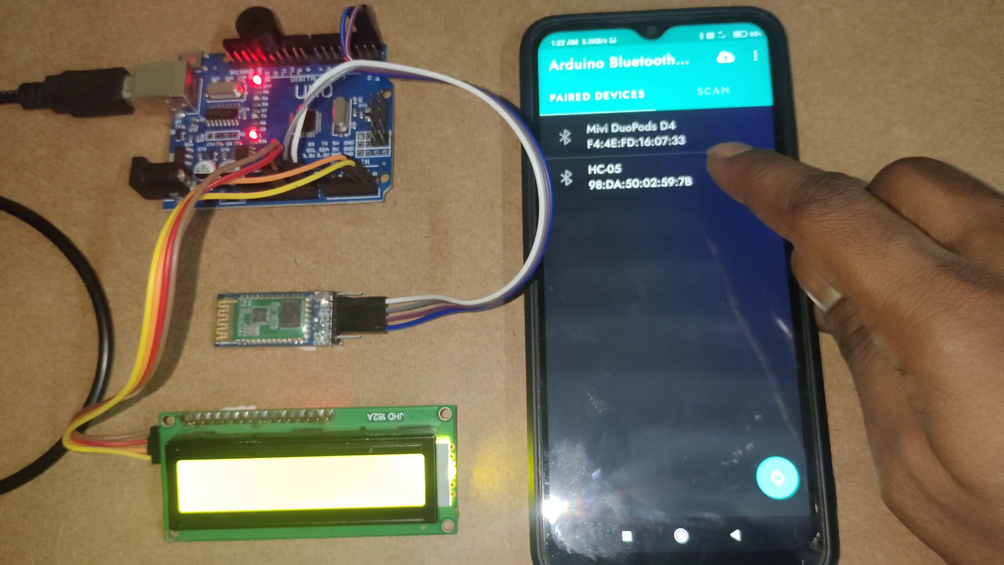
- Connect to HC-05 and send 'Welcome To JVTECH' from the terminal
left_click(621, 177)
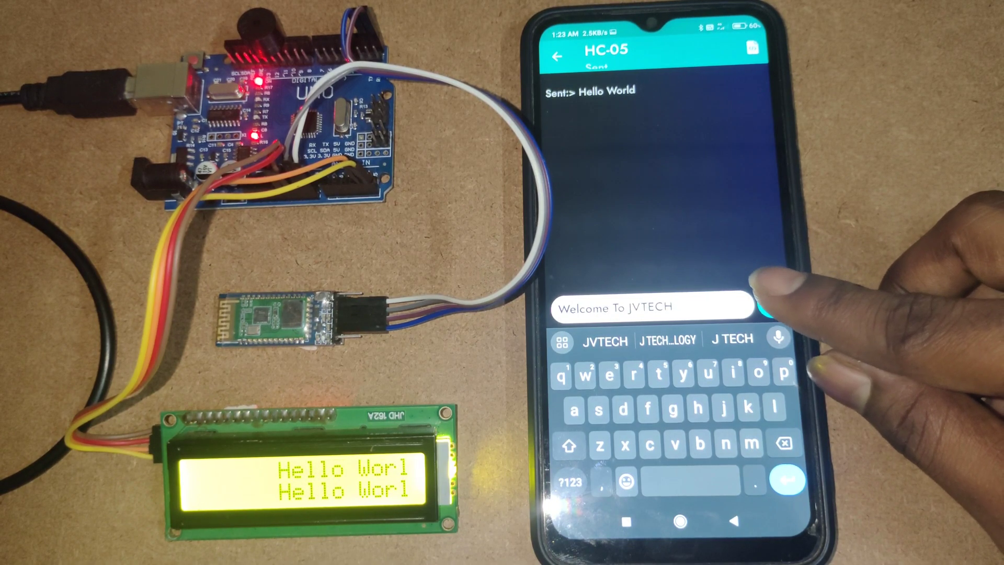
left_click(775, 304)
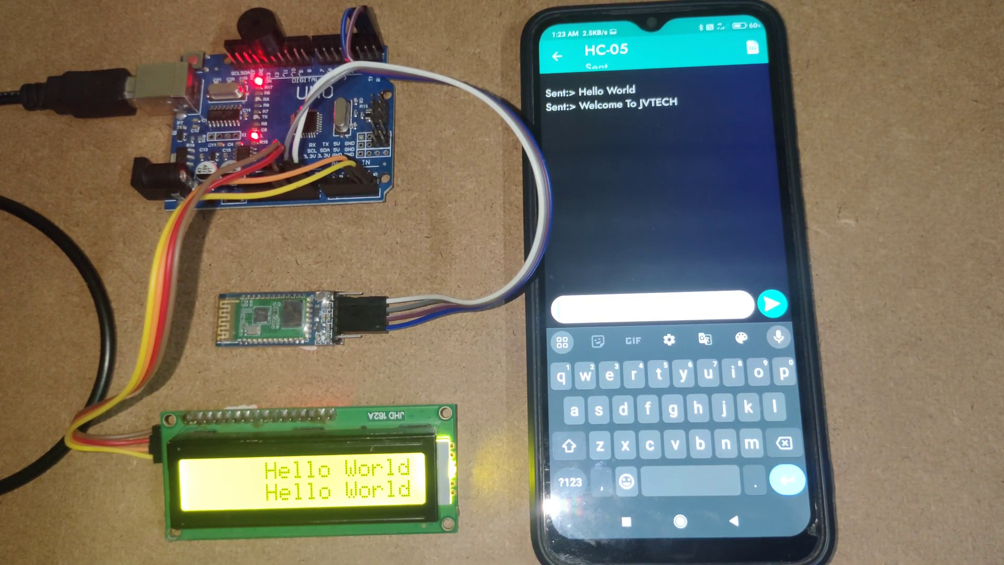